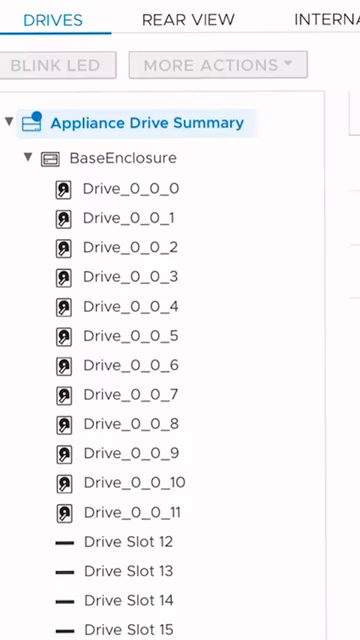
{"action": "scroll", "scroll_direction": "down", "scroll_amount": 3}
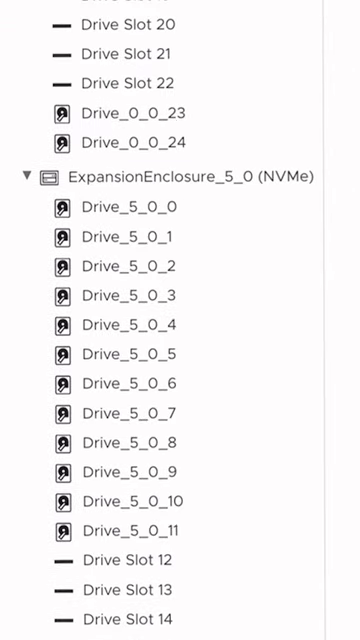